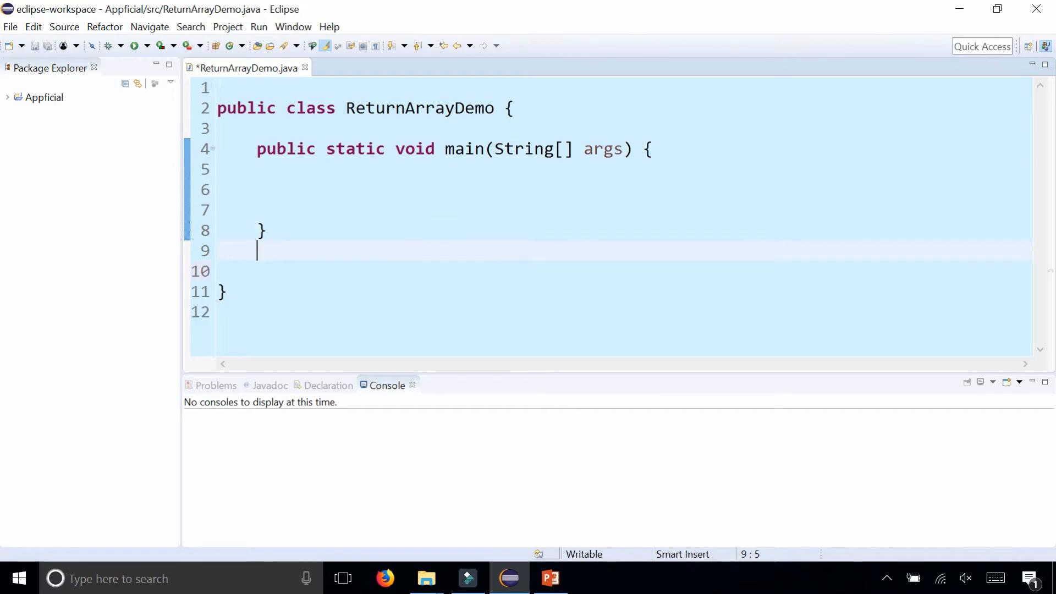
Step: Declare the method public static int[] getIntArray() below main
{"action": "type", "text": "p"}
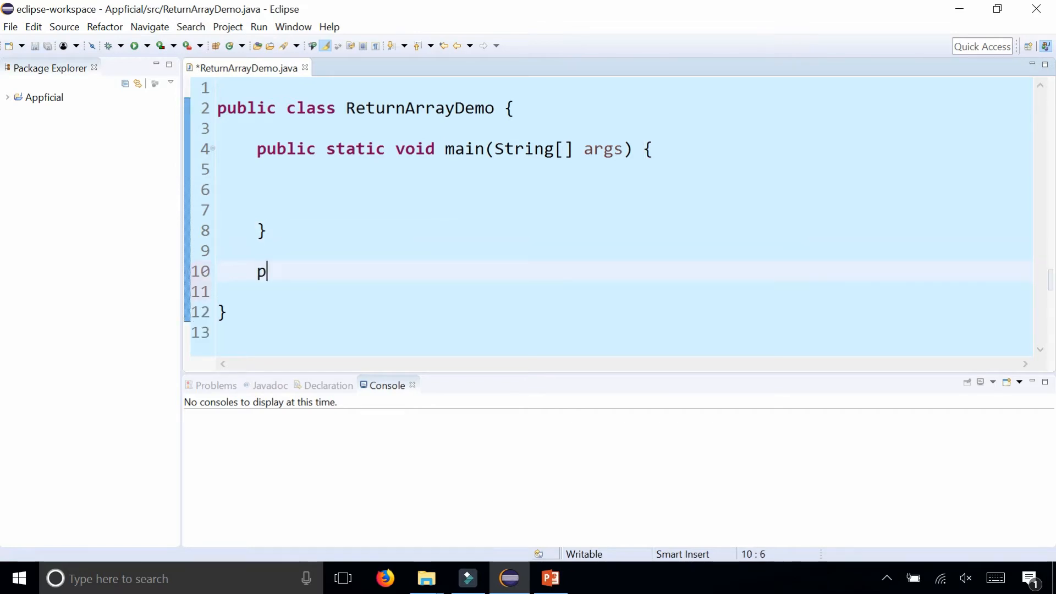
{"action": "type", "text": "ublic static"}
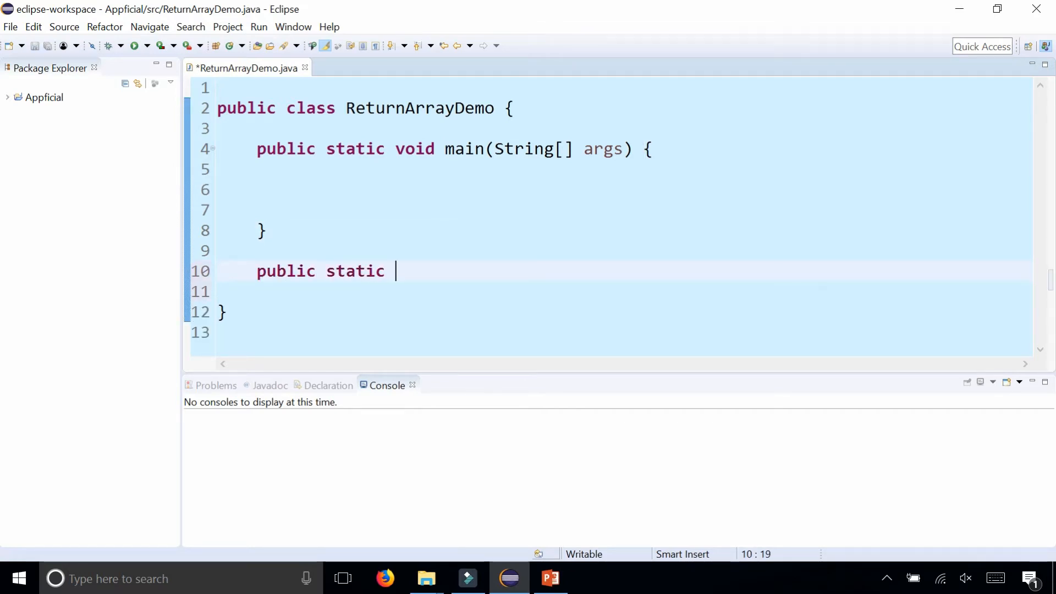
{"action": "type", "text": "int[]"}
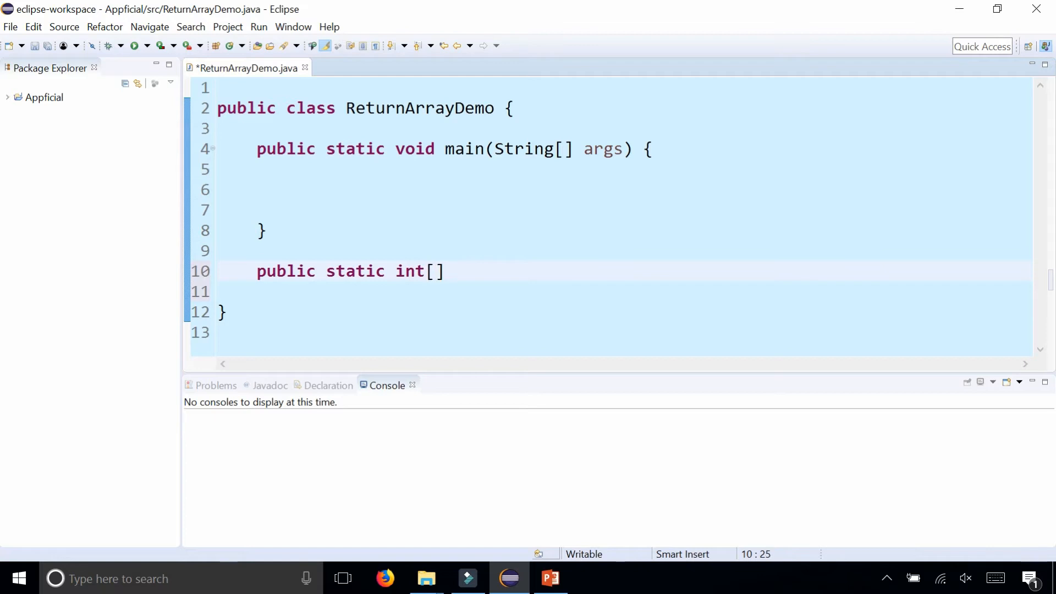
{"action": "type", "text": "getInt"}
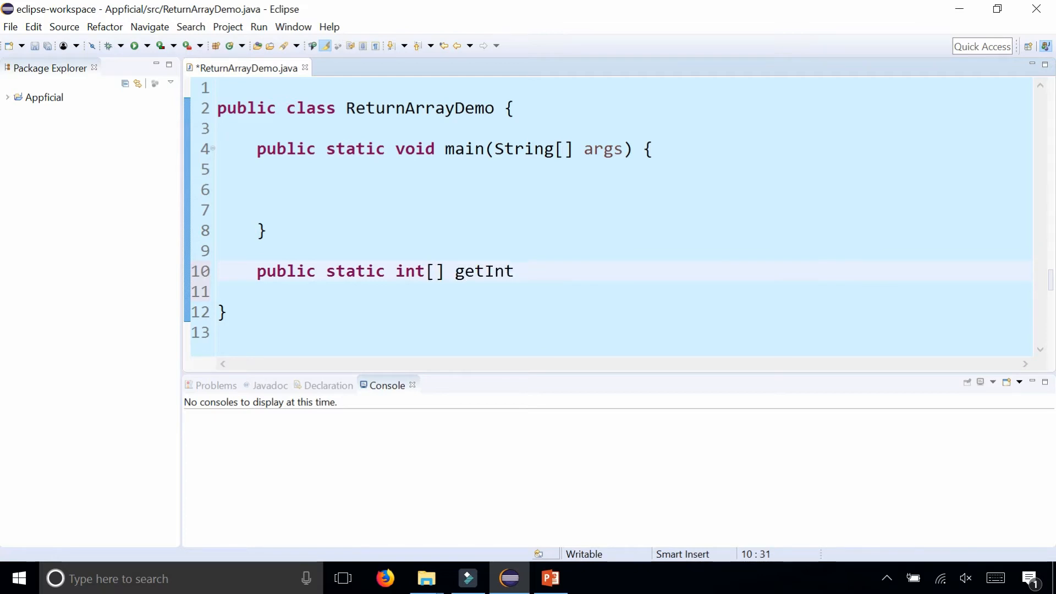
{"action": "type", "text": "Arr"}
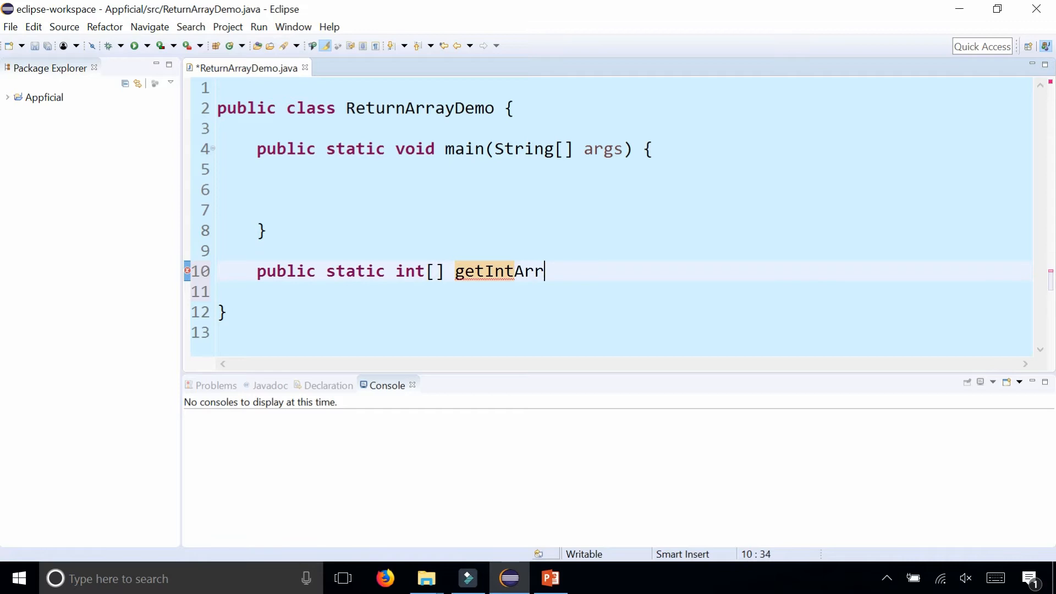
{"action": "type", "text": "ay()"}
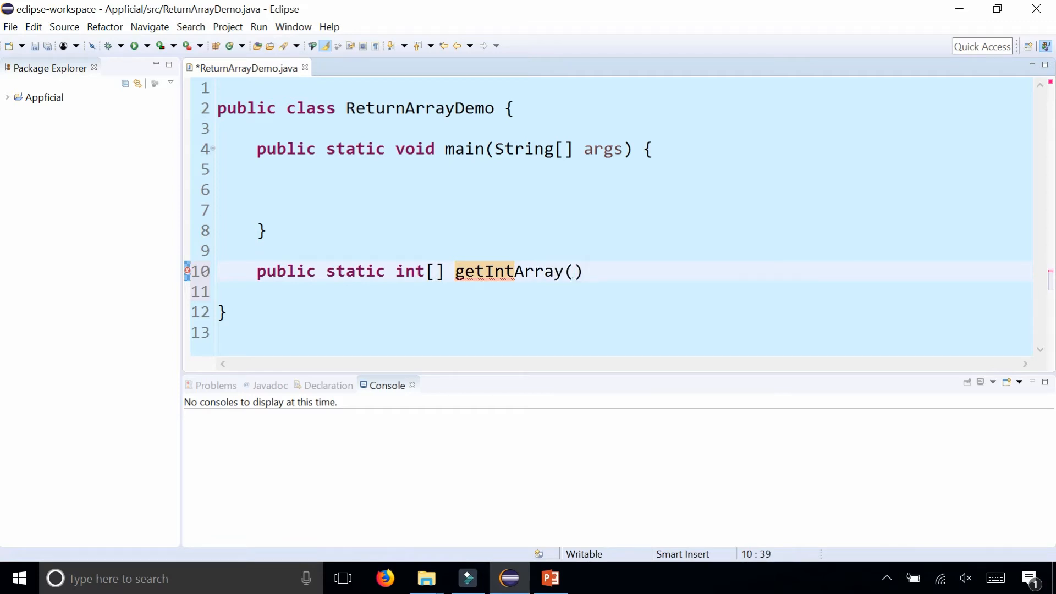
{"action": "type", "text": "{"}
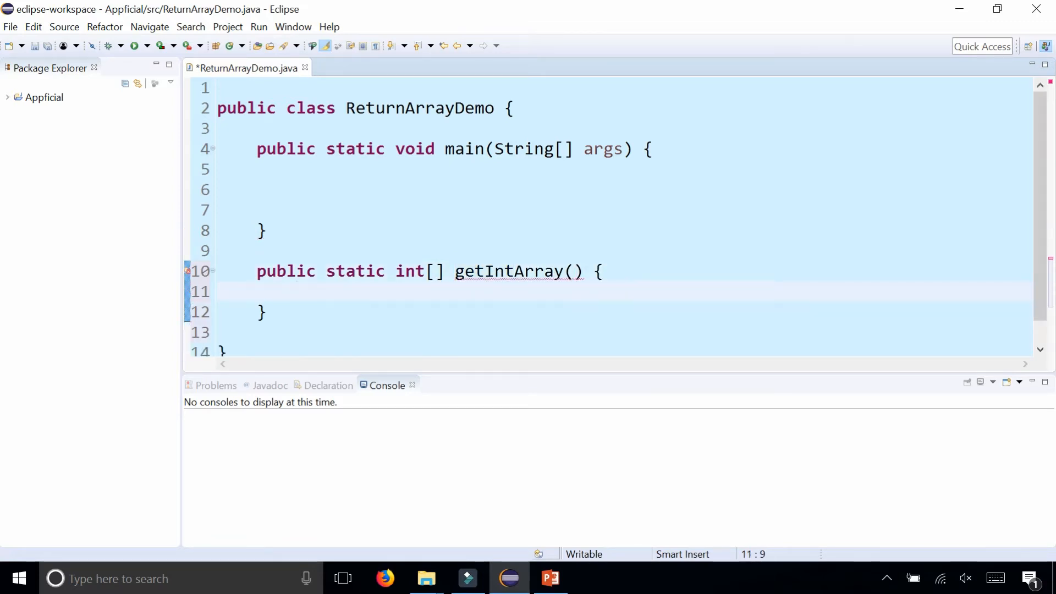
Step: In getIntArray, build int[] numbers = {1,4,5,6,8} and return numbers
{"action": "type", "text": "int[]"}
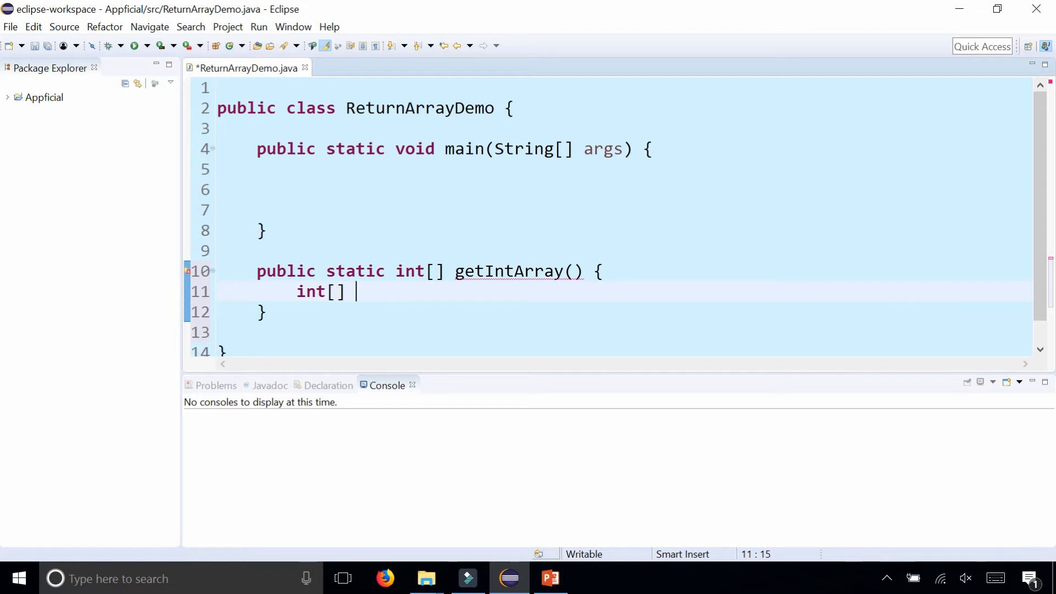
{"action": "type", "text": "numbers ="}
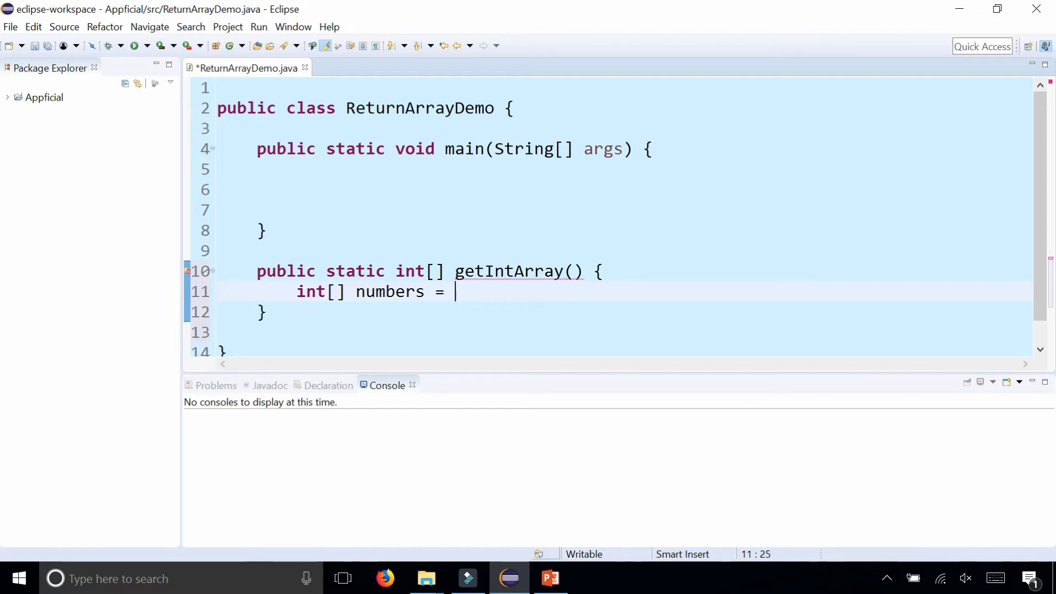
{"action": "type", "text": "{1,4,"}
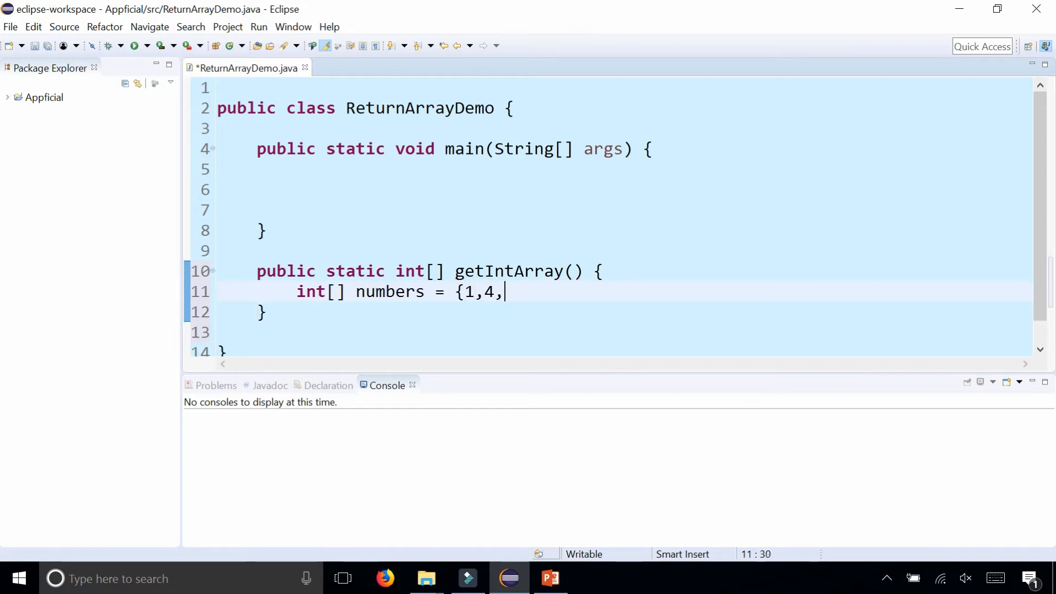
{"action": "type", "text": "5, 6, 8"}
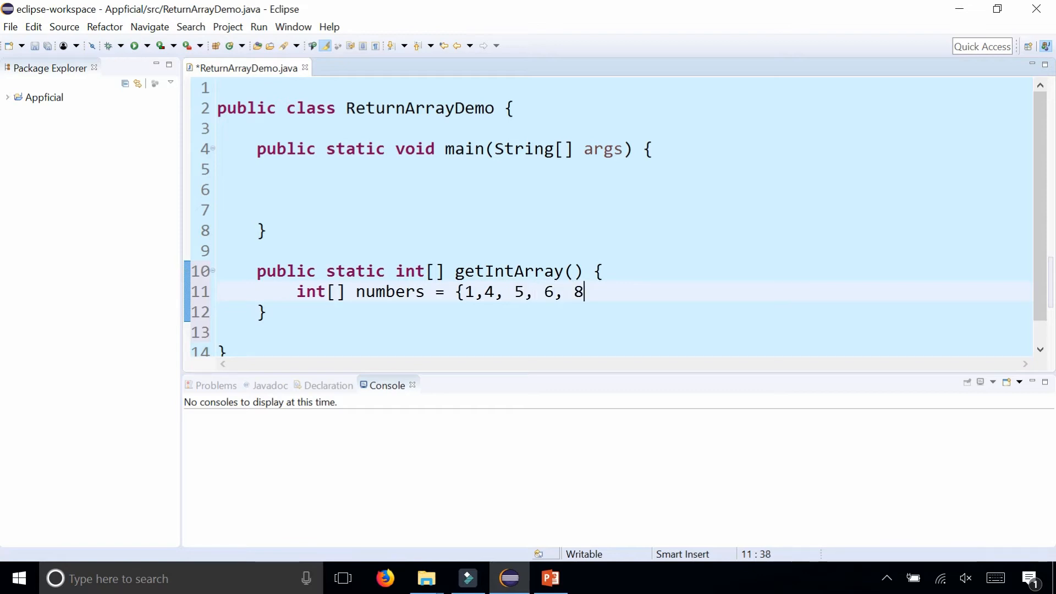
{"action": "type", "text": "};"}
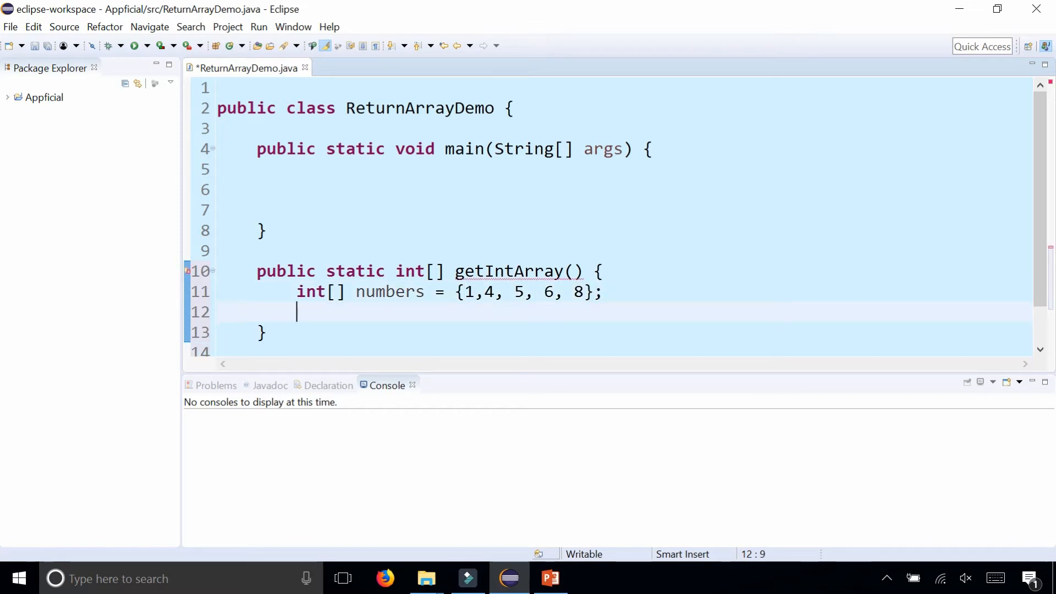
{"action": "type", "text": "return nu"}
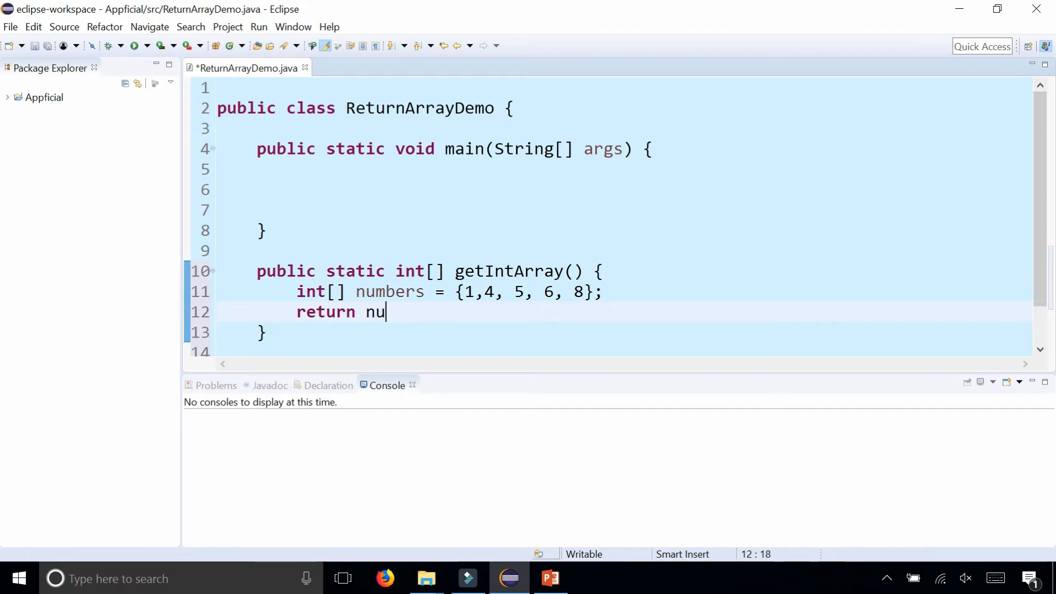
{"action": "type", "text": "mbers;"}
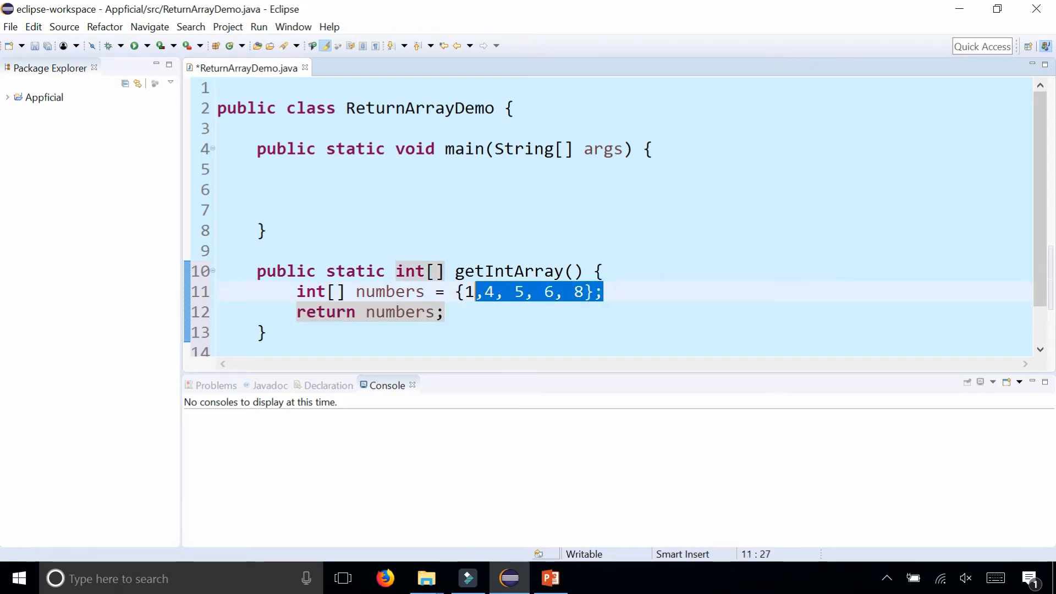
Step: In main, store getIntArray()'s result in int[] a
{"action": "left_click", "coordinate": [270, 190]}
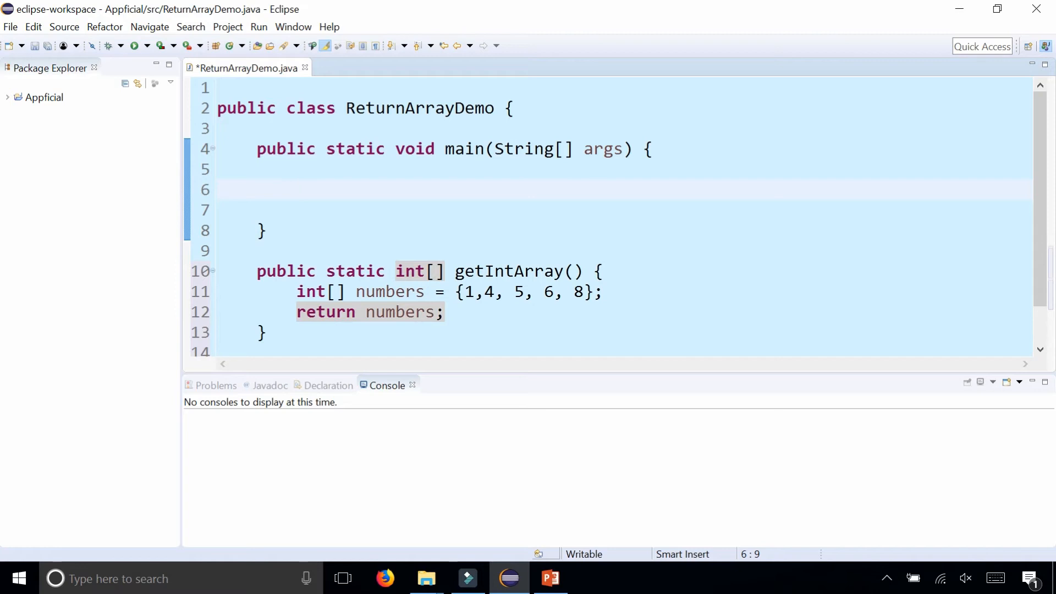
{"action": "type", "text": "in"}
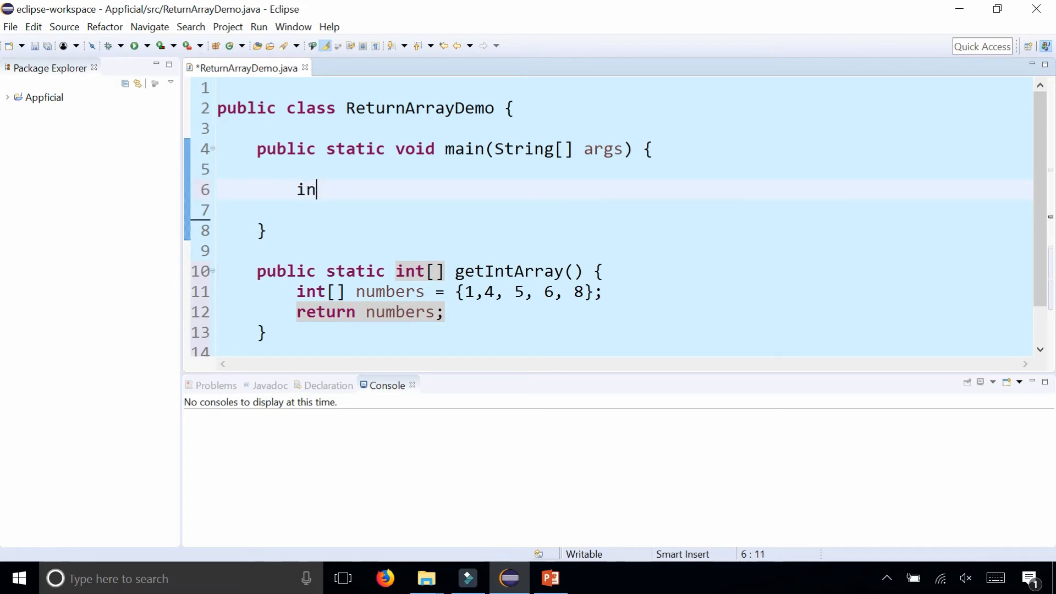
{"action": "type", "text": "t[]"}
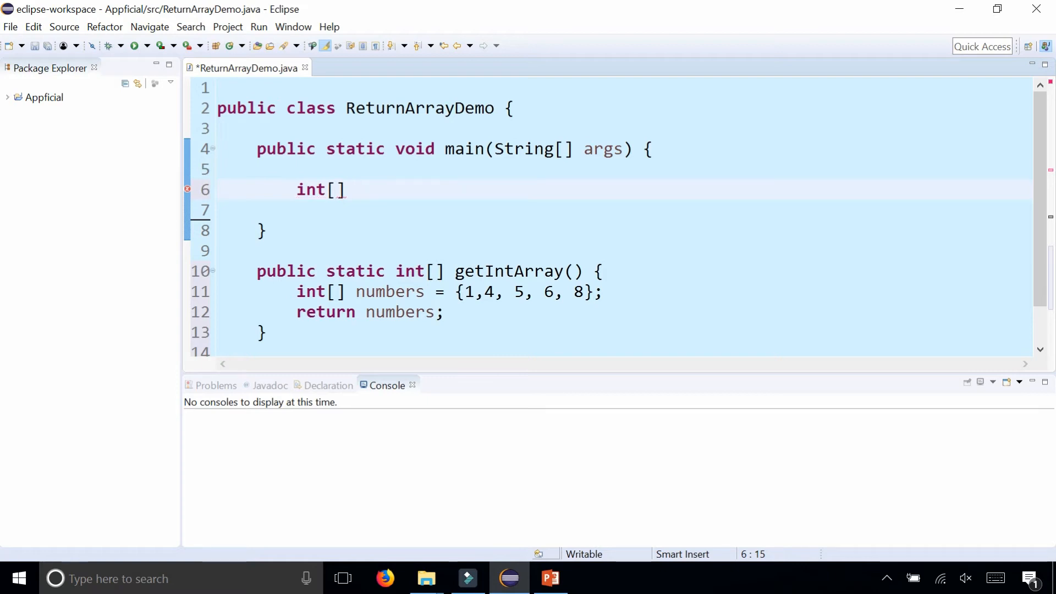
{"action": "type", "text": "a = n"}
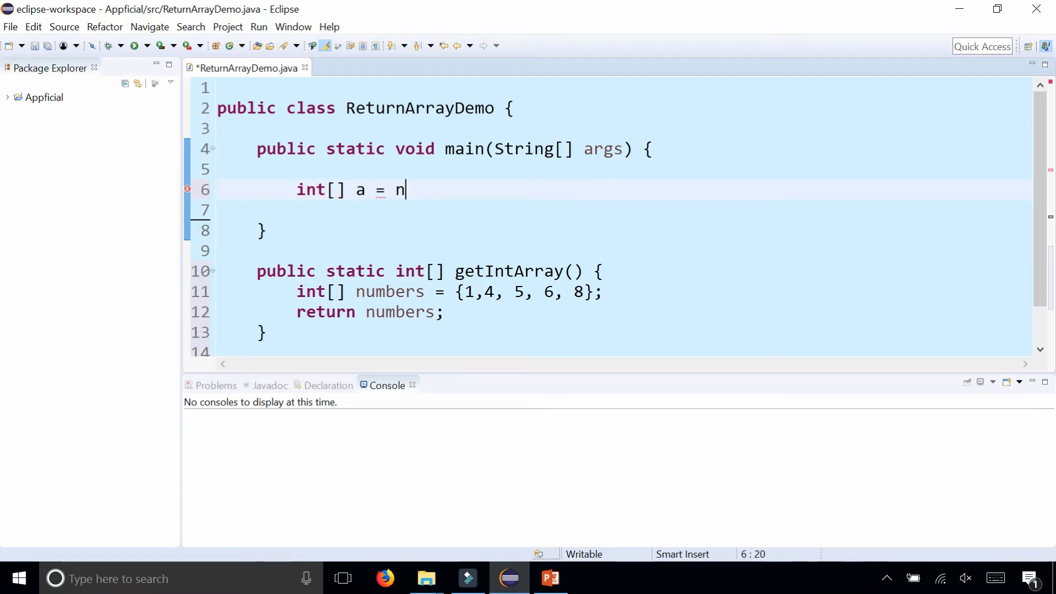
{"action": "type", "text": "etIntAr"}
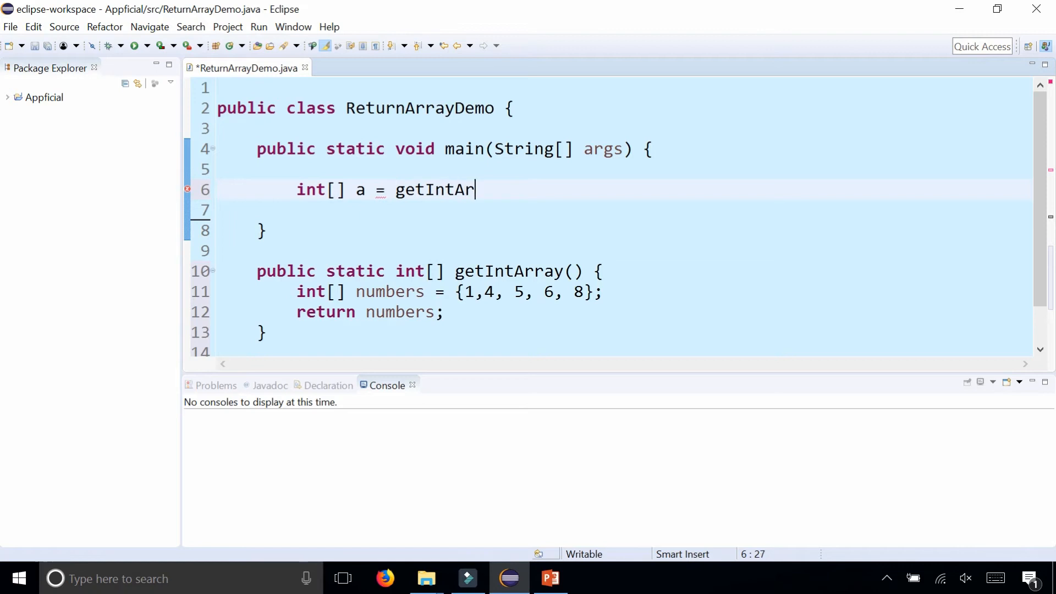
{"action": "type", "text": "ray();"}
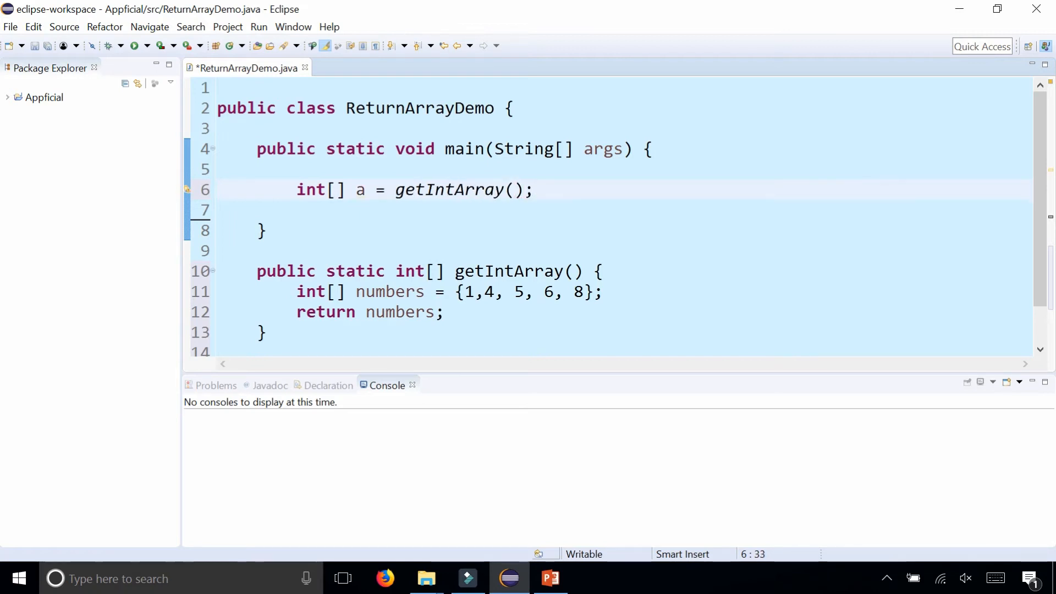
Step: Add a for loop from i=0 to a.length that calls System.out.println on each element
{"action": "double_click", "coordinate": [359, 190]}
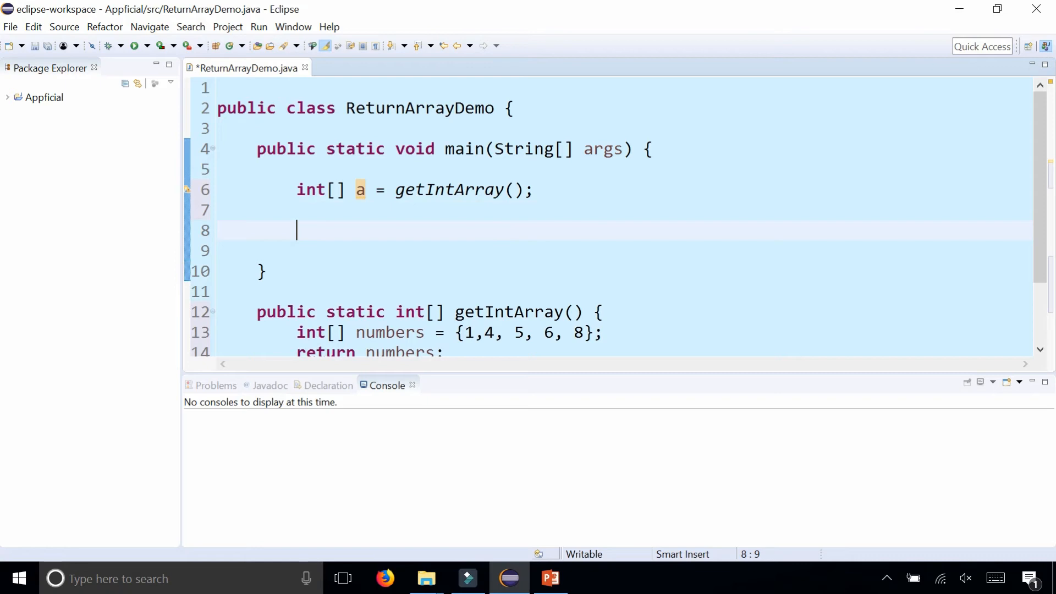
{"action": "type", "text": "for ("}
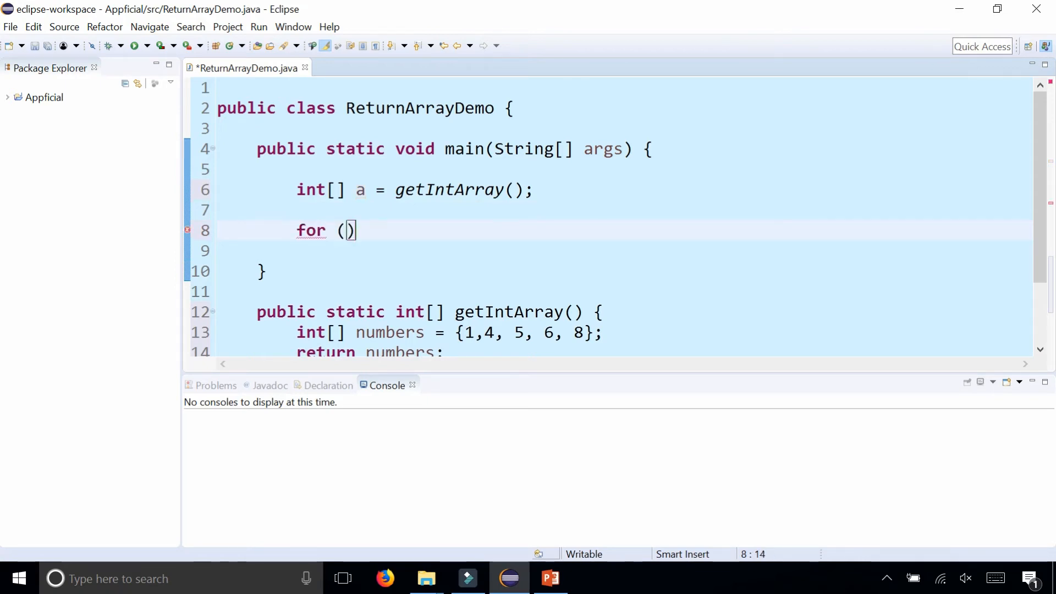
{"action": "type", "text": "int i=0;"}
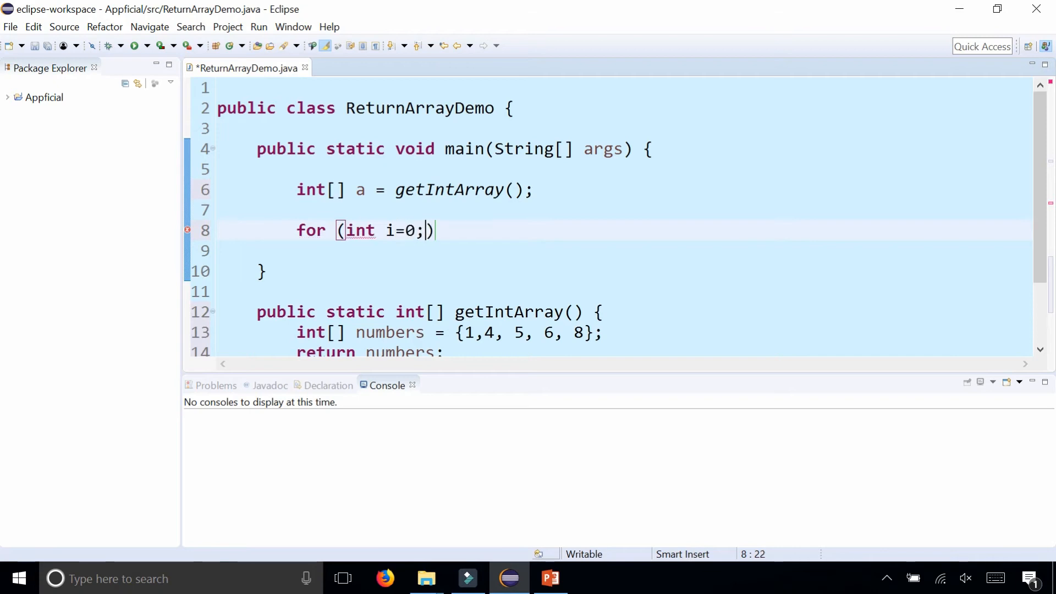
{"action": "type", "text": "i<a.length"}
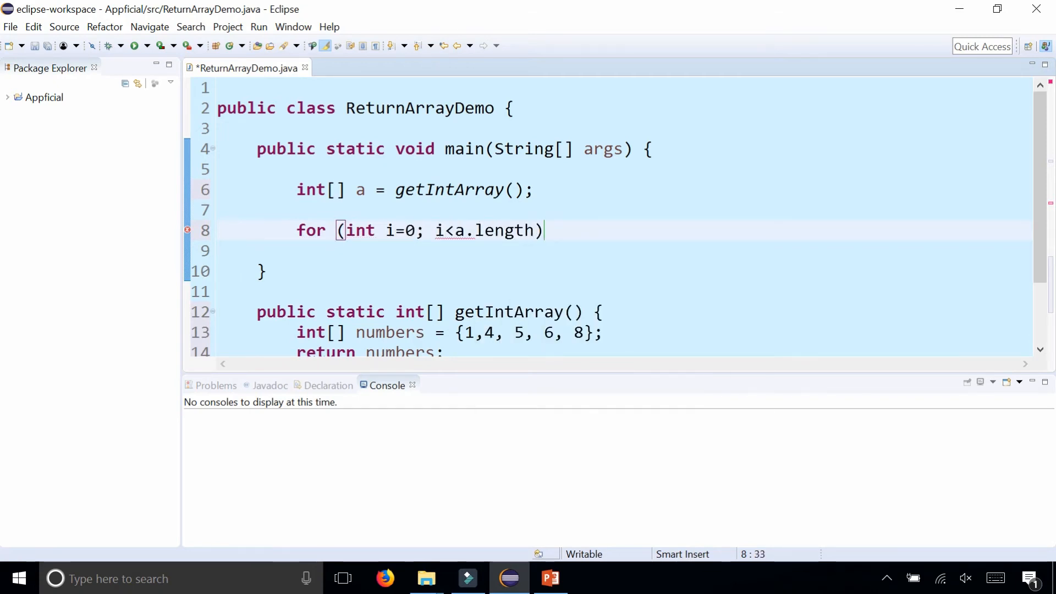
{"action": "type", "text": "; i"}
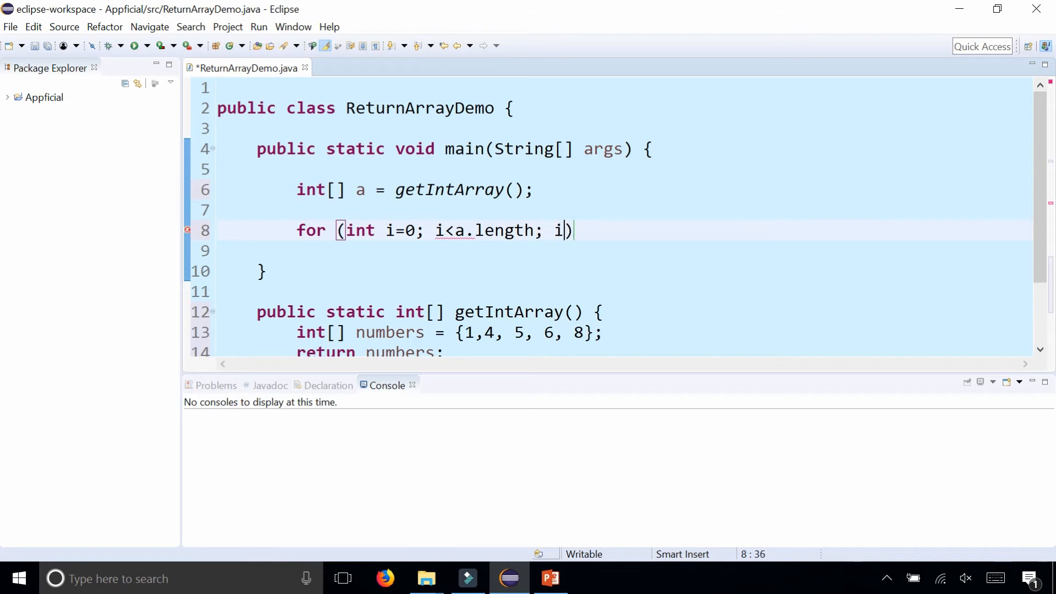
{"action": "type", "text": "++)"}
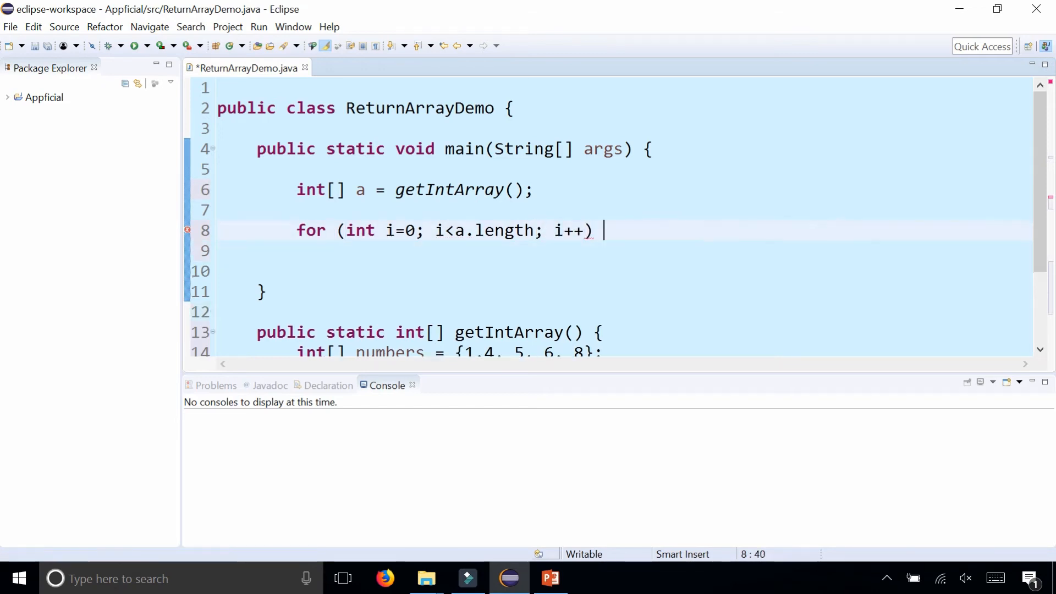
{"action": "type", "text": "{"}
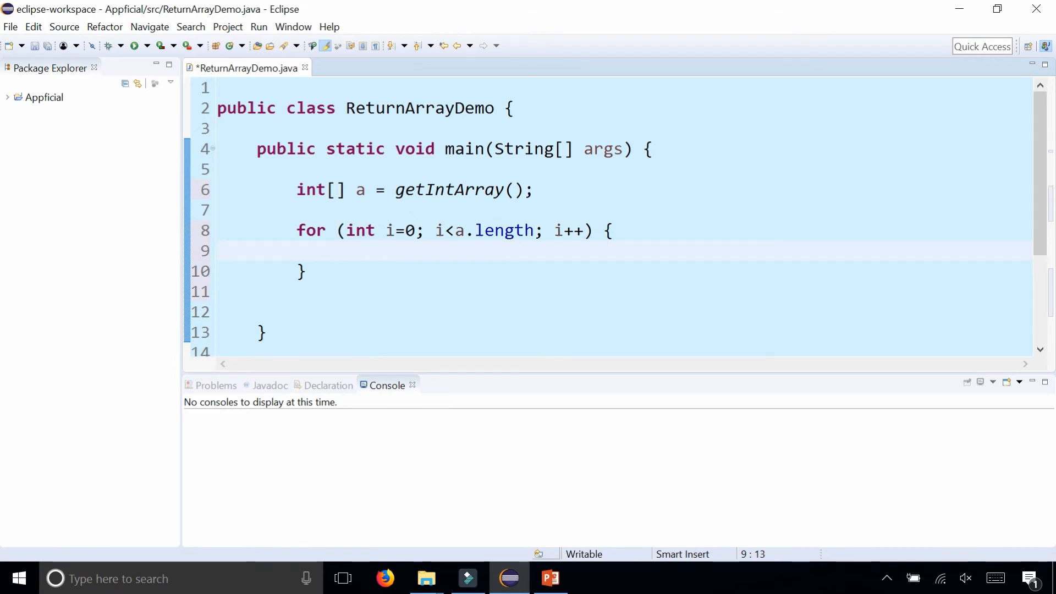
{"action": "type", "text": "Syste"}
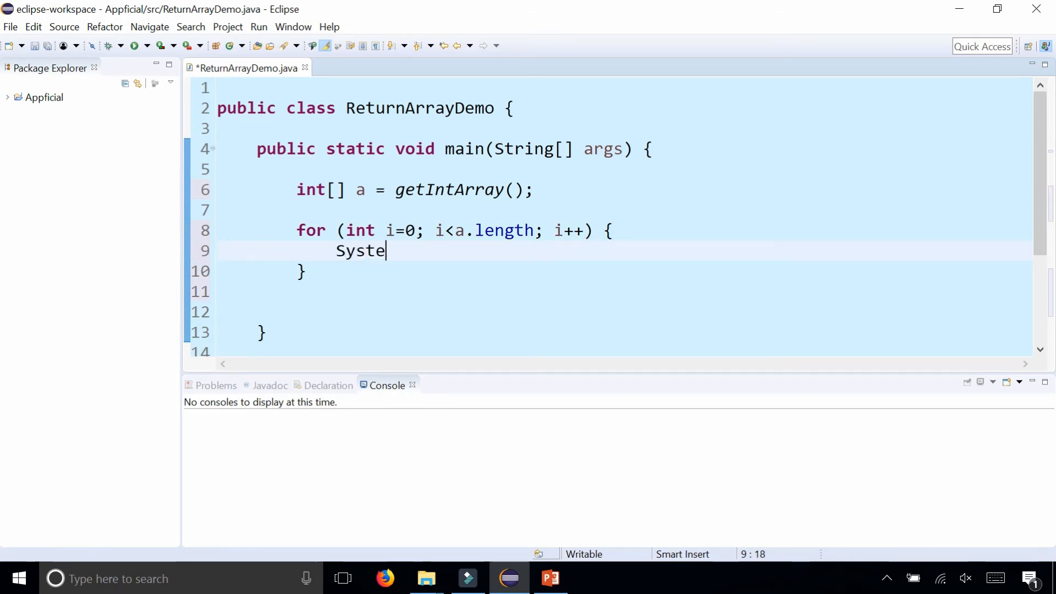
{"action": "type", "text": "m.out.println(a[i]);"}
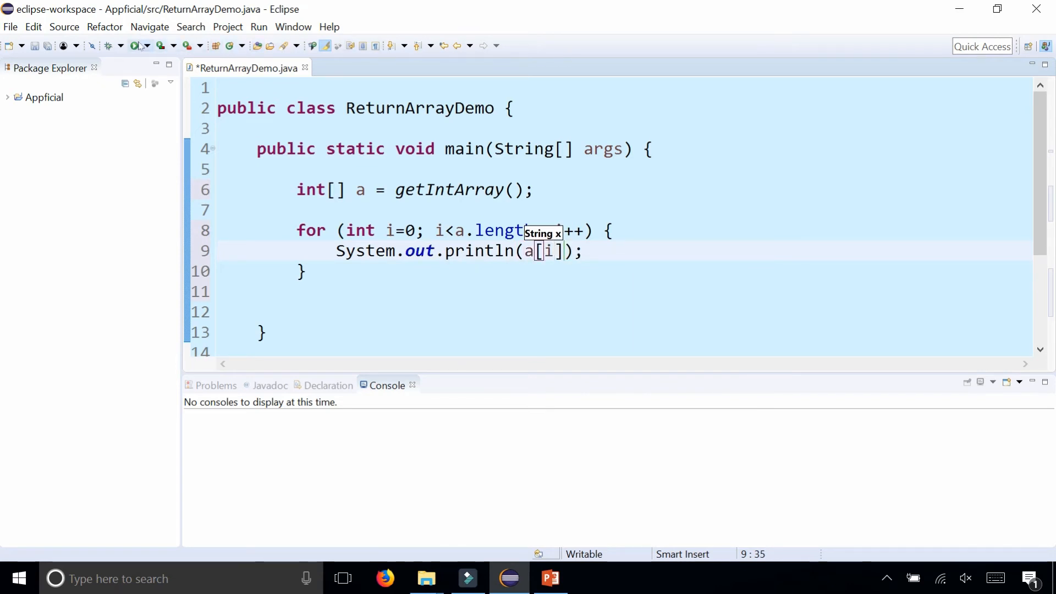
Step: Run ReturnArrayDemo to print 1, 4, 5, 6, 8, then place the cursor after the loop
{"action": "left_click", "coordinate": [134, 45]}
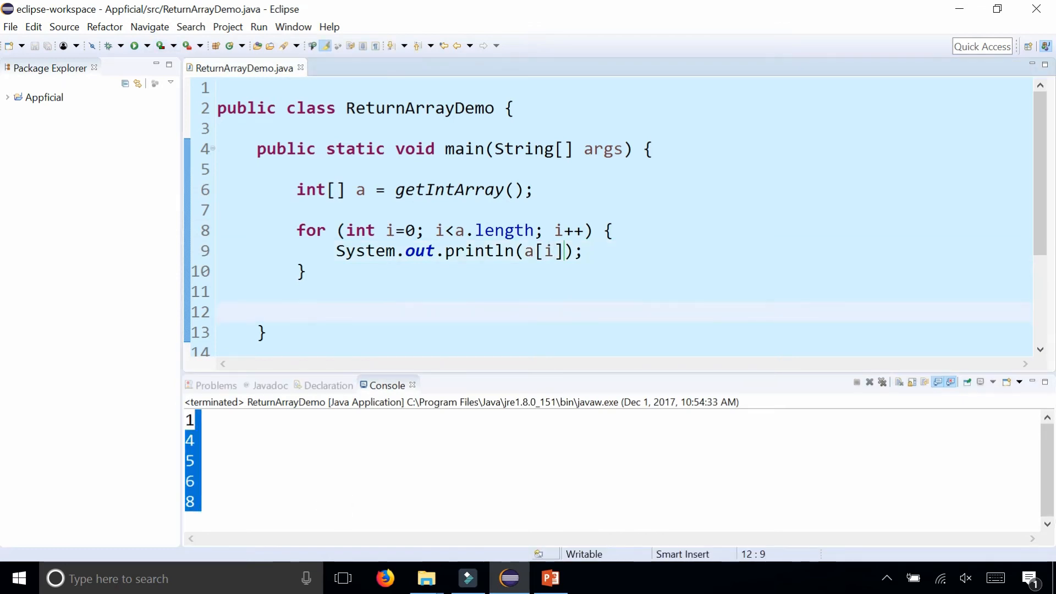
{"action": "double_click", "coordinate": [359, 190]}
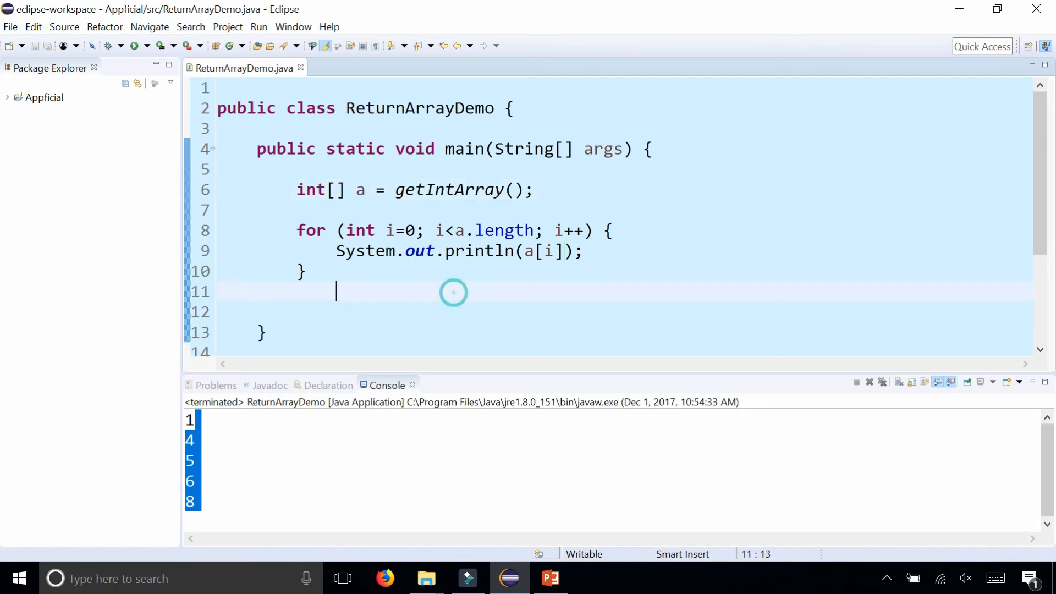
Step: Write public static String[] getStringArray() with colors = {"blue", ..., "red"}
{"action": "scroll", "scroll_direction": "down", "scroll_amount": 3}
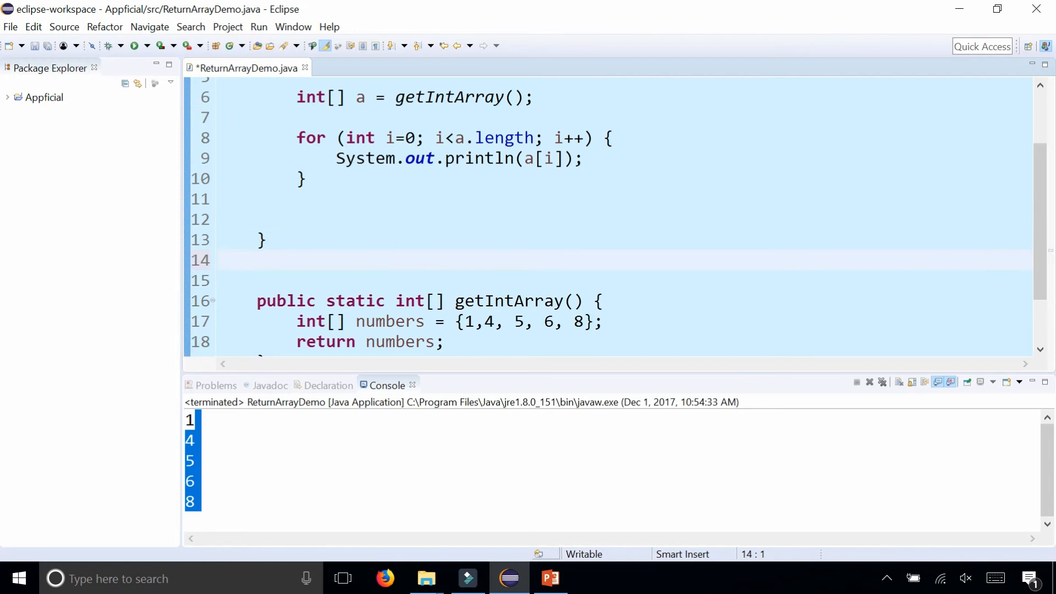
{"action": "type", "text": "public"}
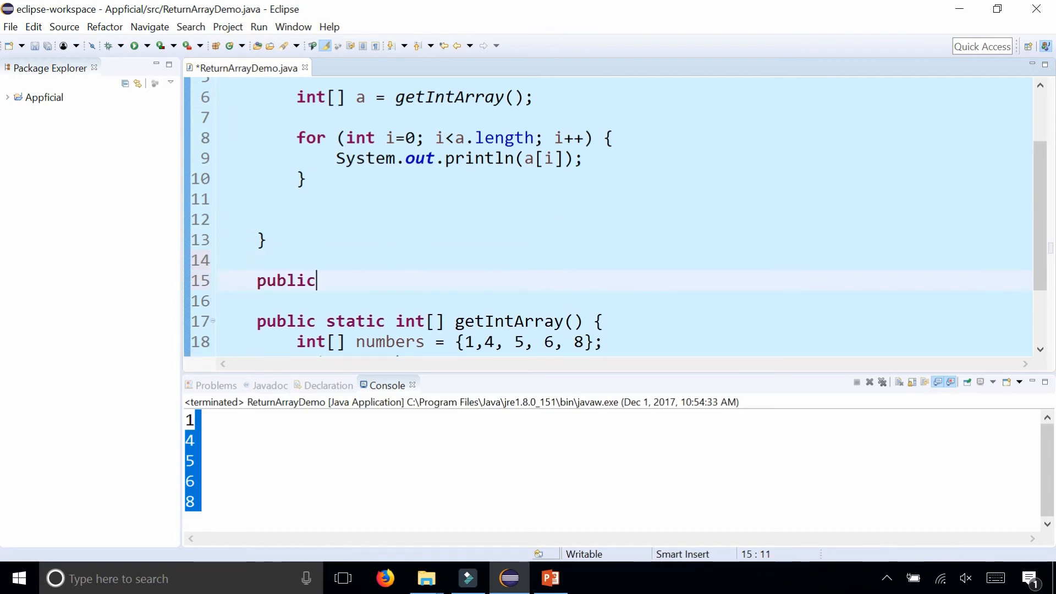
{"action": "type", "text": "static String"}
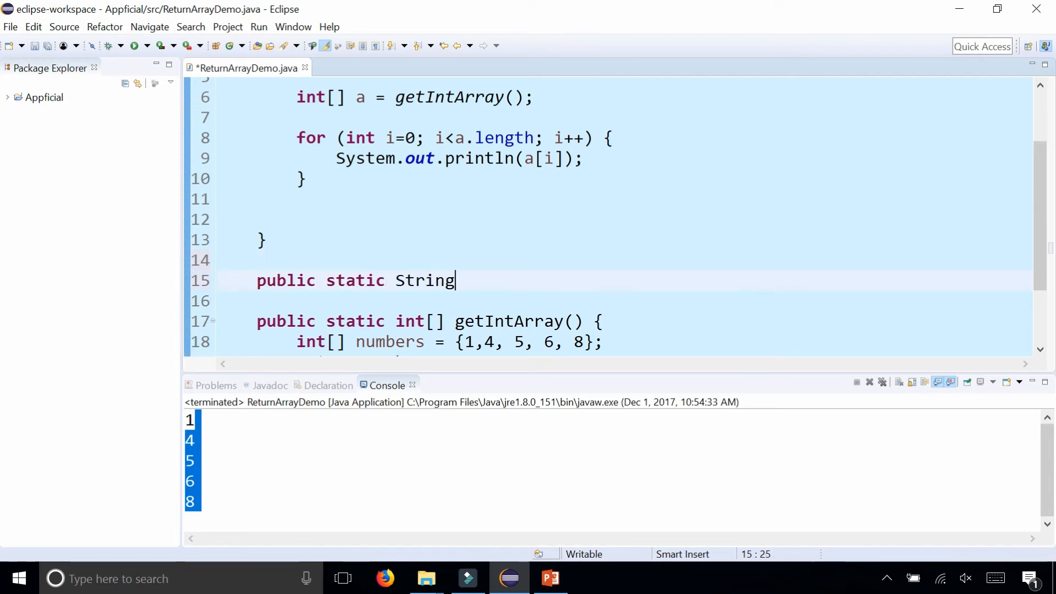
{"action": "type", "text": "[] getSt"}
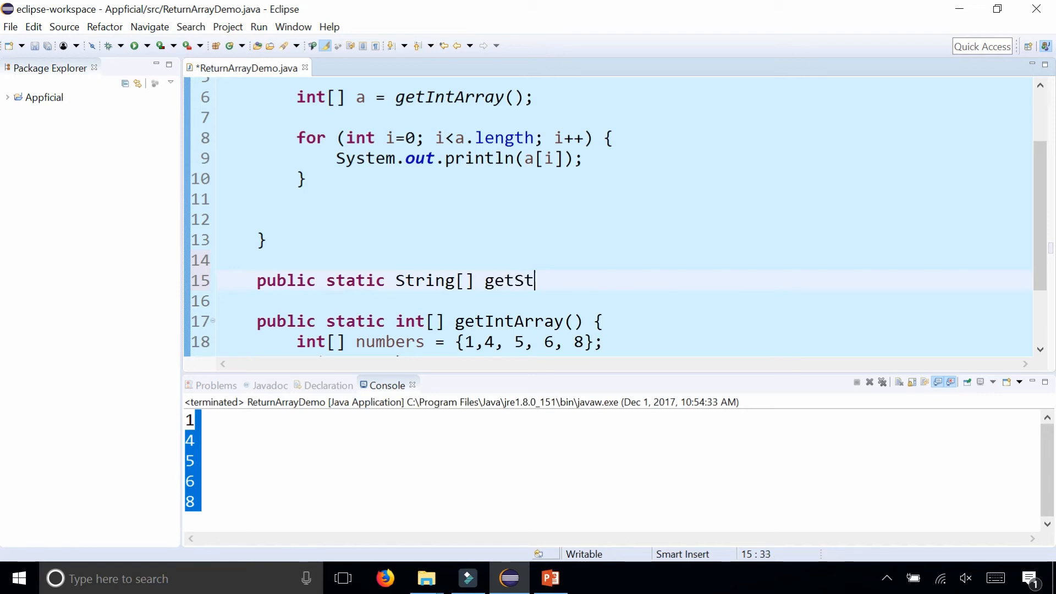
{"action": "type", "text": "ringArray()"}
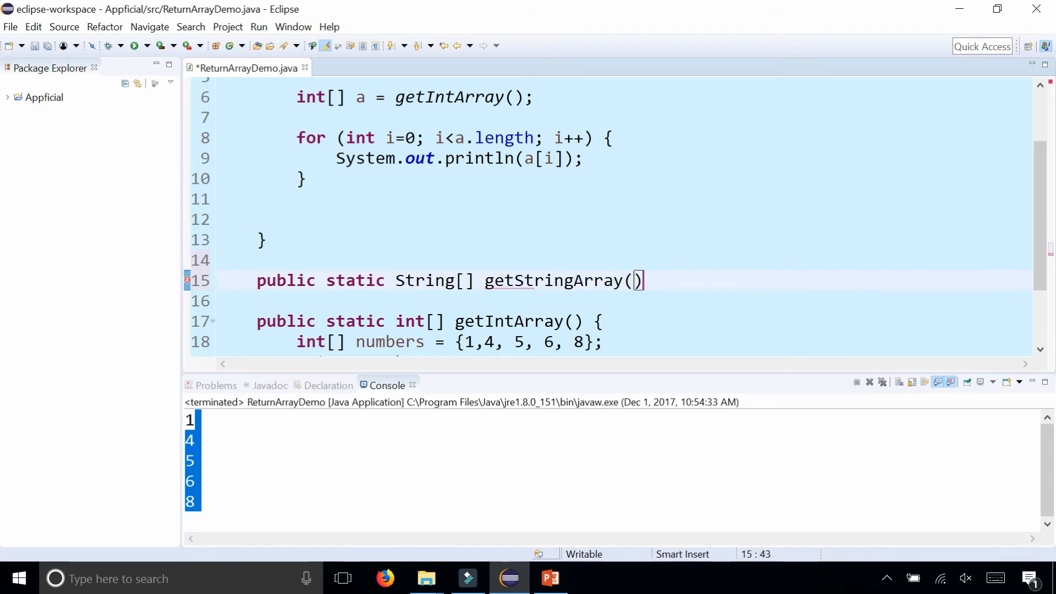
{"action": "type", "text": "{"}
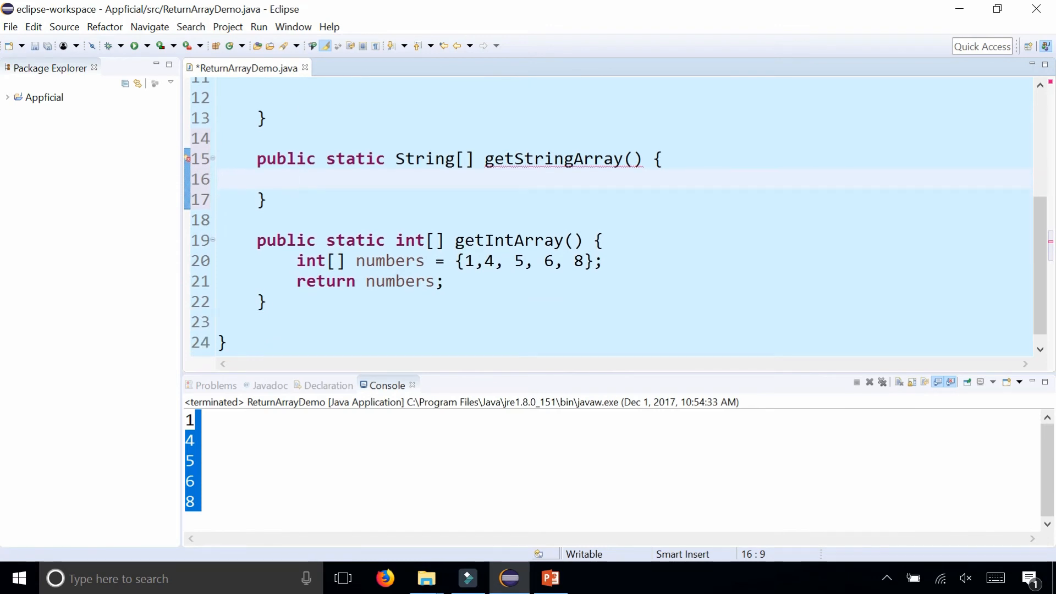
{"action": "type", "text": "String[]"}
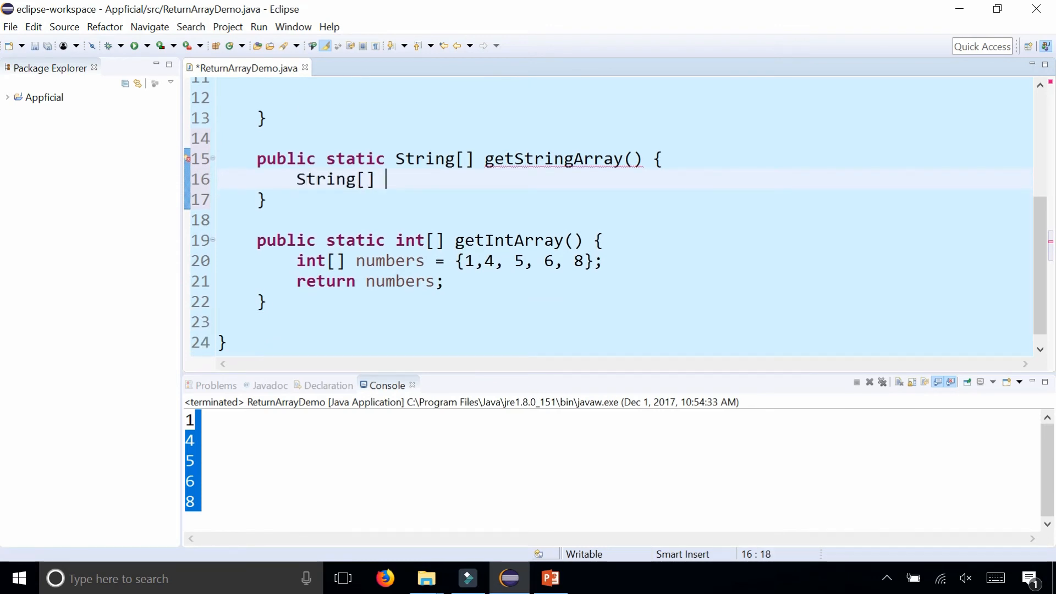
{"action": "type", "text": "colors = {"}
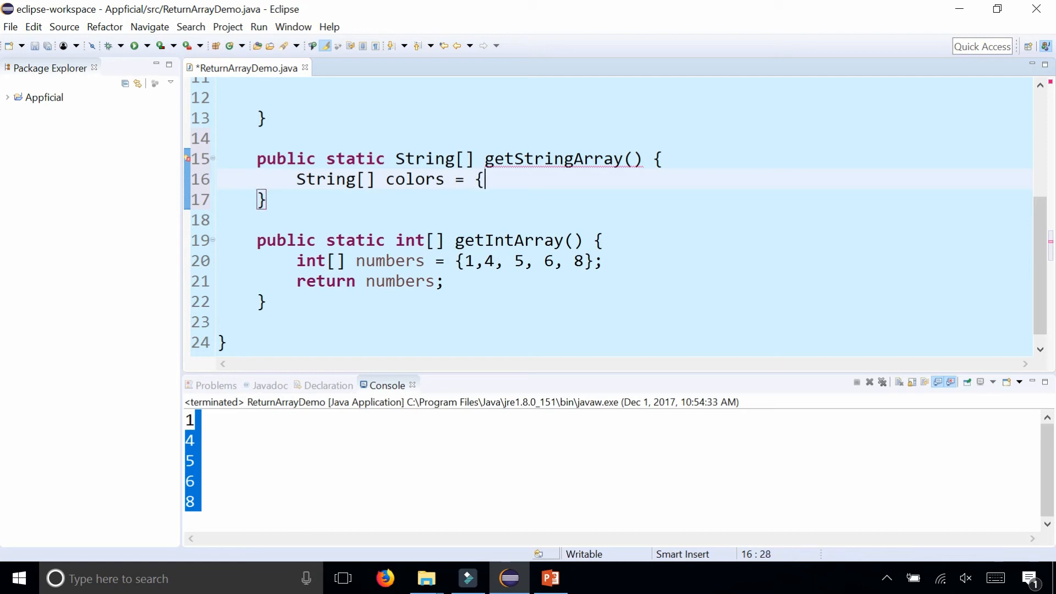
{"action": "type", "text": "\"blue\", \"green\", \"yellow\", \""}
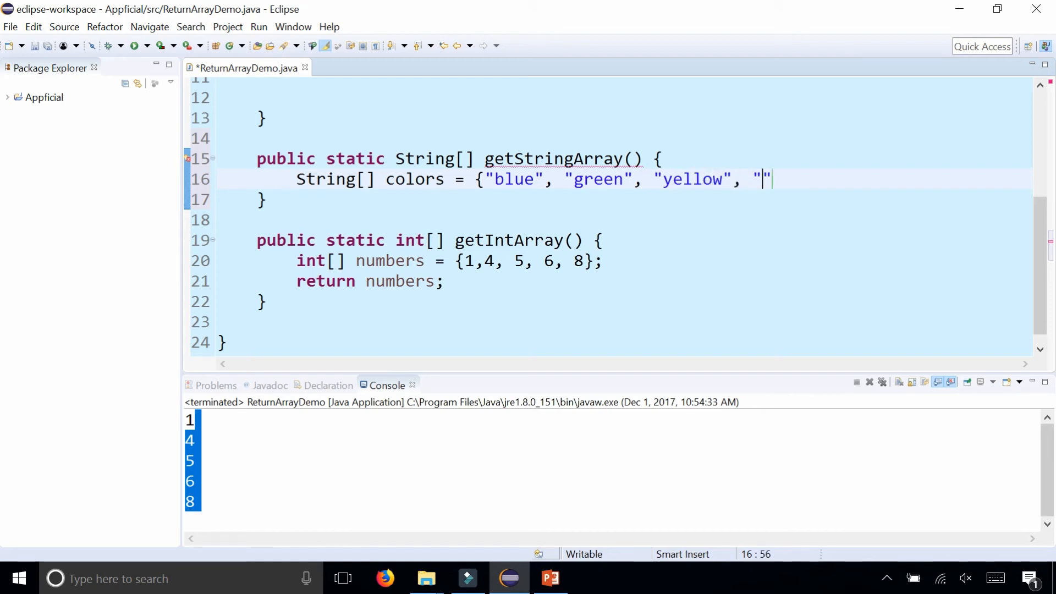
{"action": "type", "text": "red\" };"}
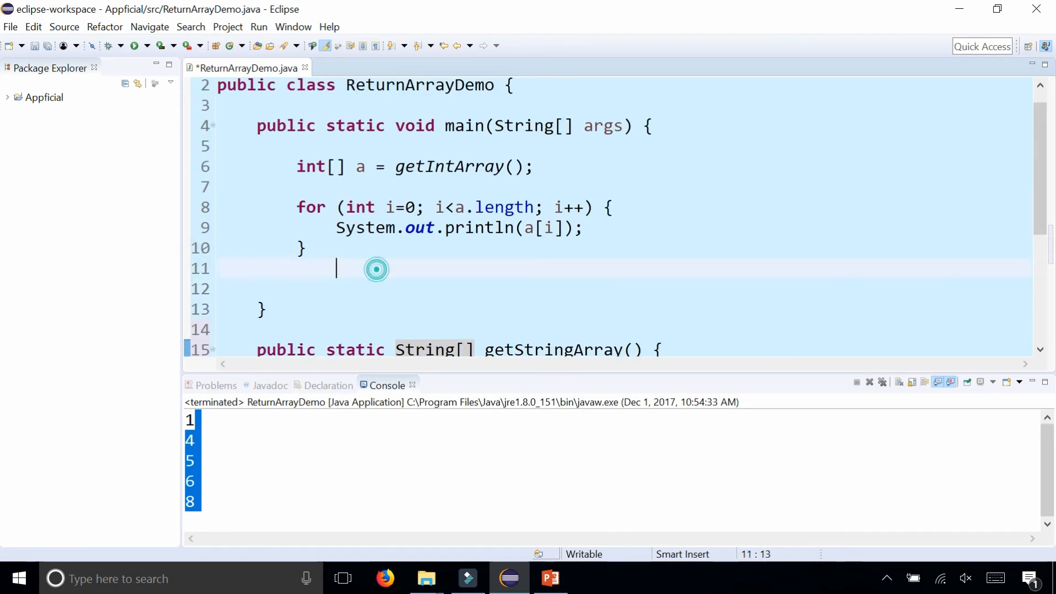
Step: In main, assign getStringArray()'s result to String[] b and loop printing b's elements
{"action": "type", "text": "Strin"}
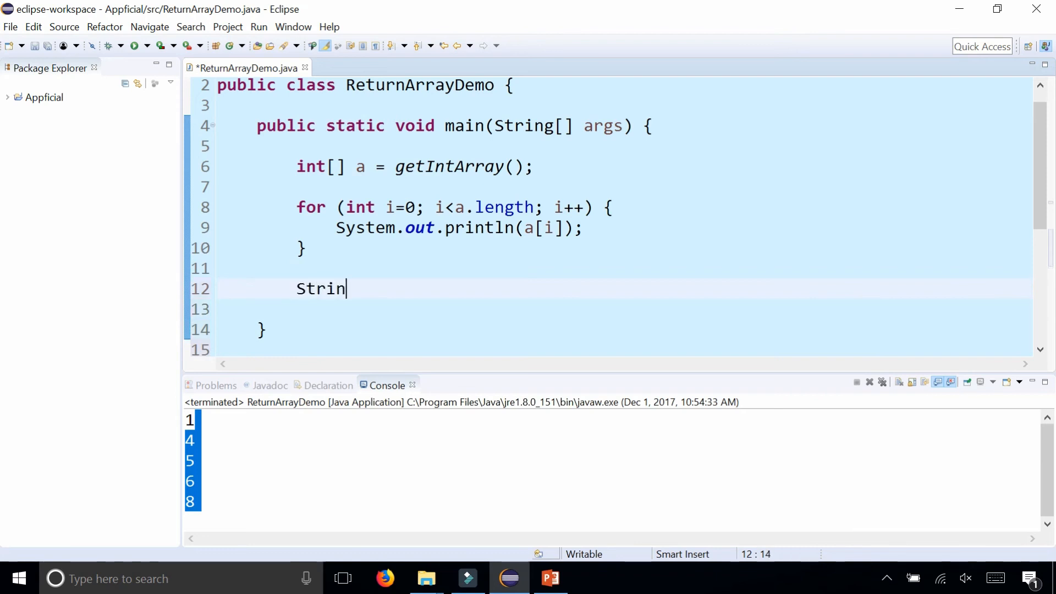
{"action": "type", "text": "g[] b ="}
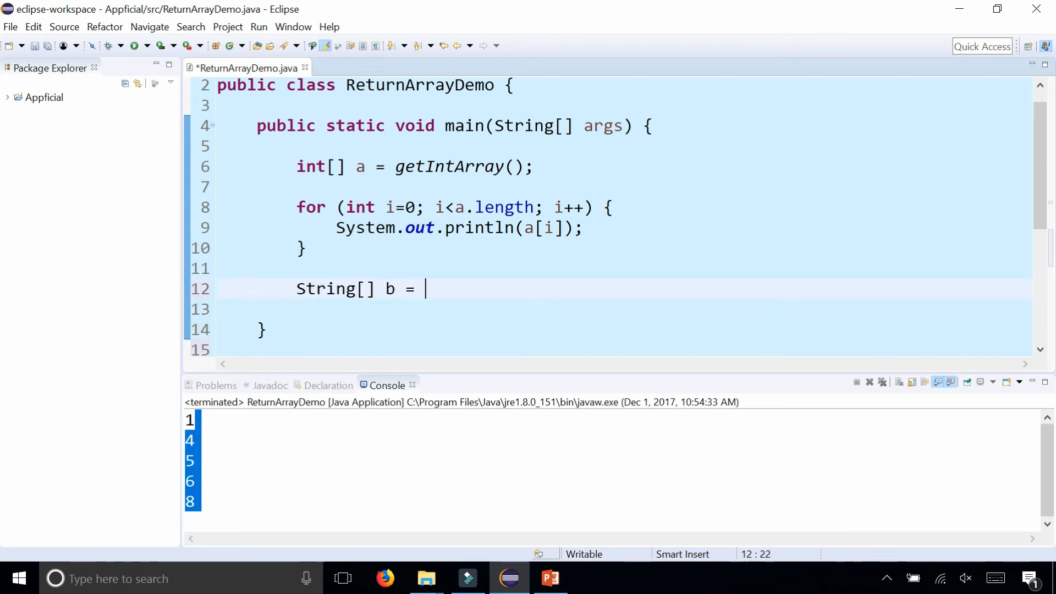
{"action": "type", "text": "getStringArray();"}
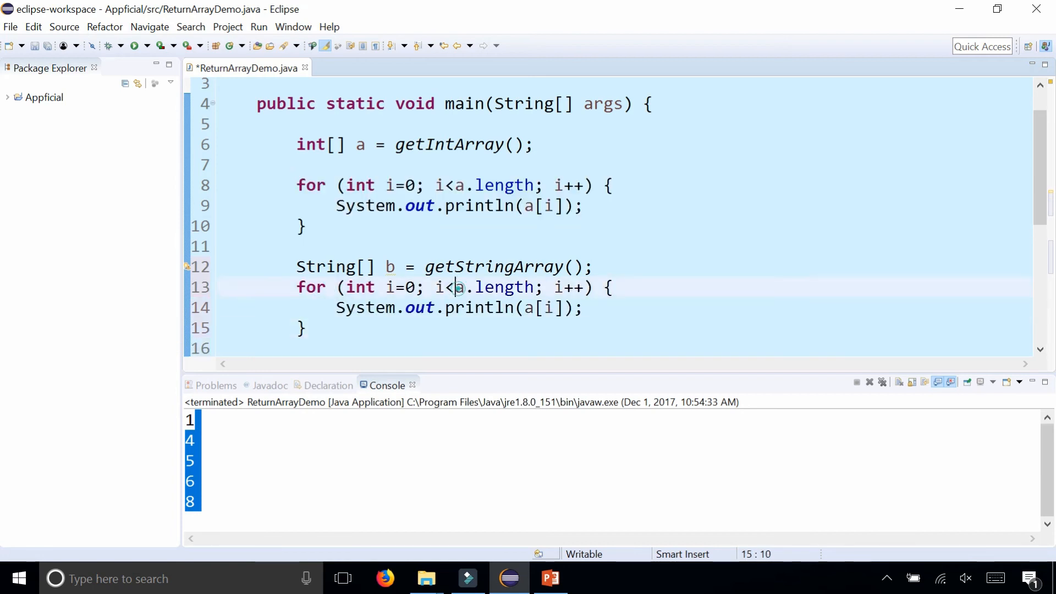
{"action": "type", "text": "b"}
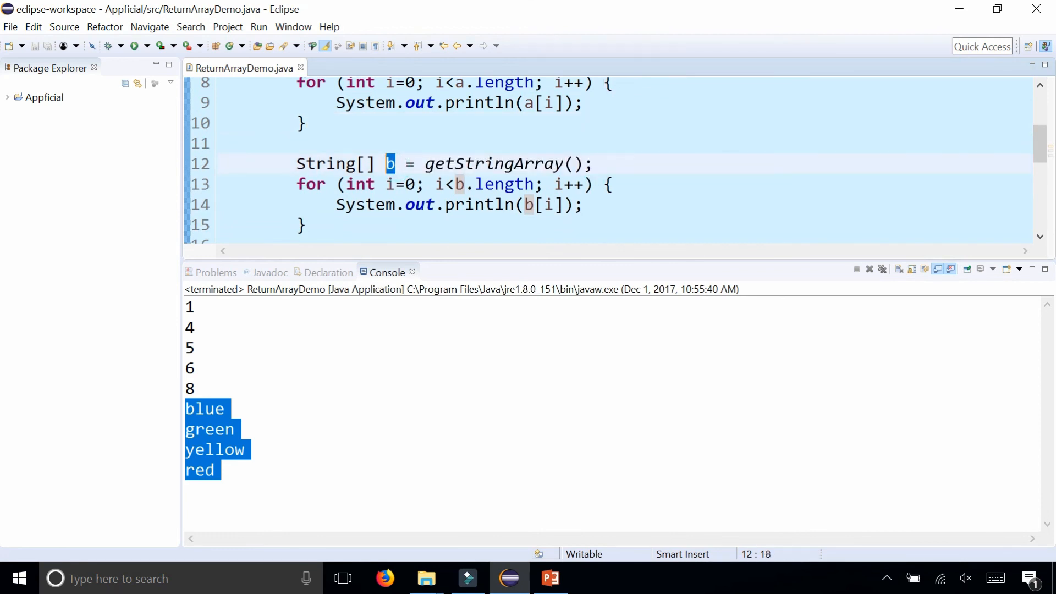
Step: Highlight the second loop's condition and print line
{"action": "left_click_drag", "start_coordinate": [440, 183], "coordinate": [572, 205]}
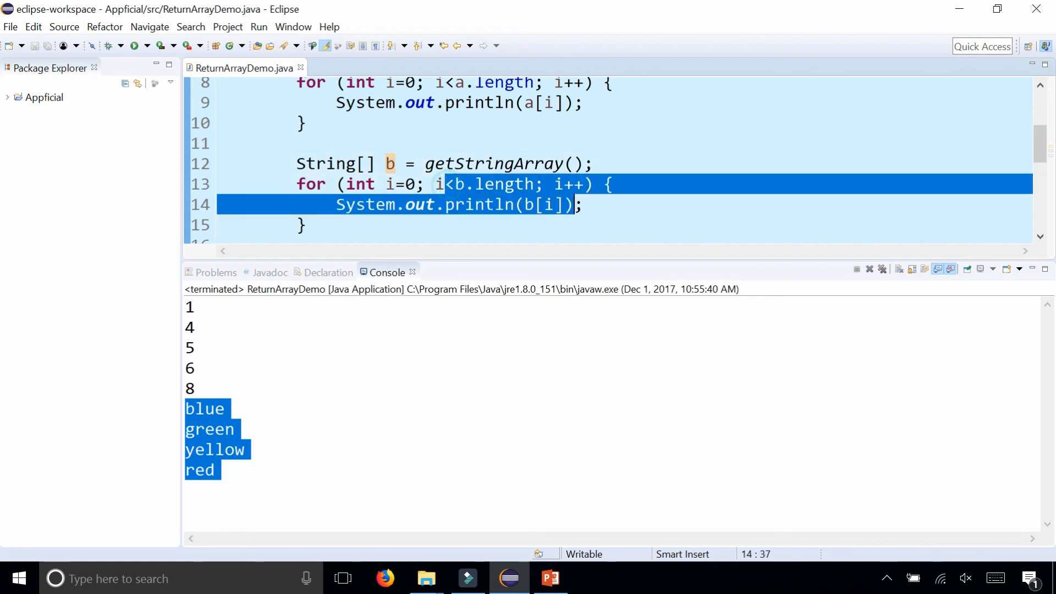